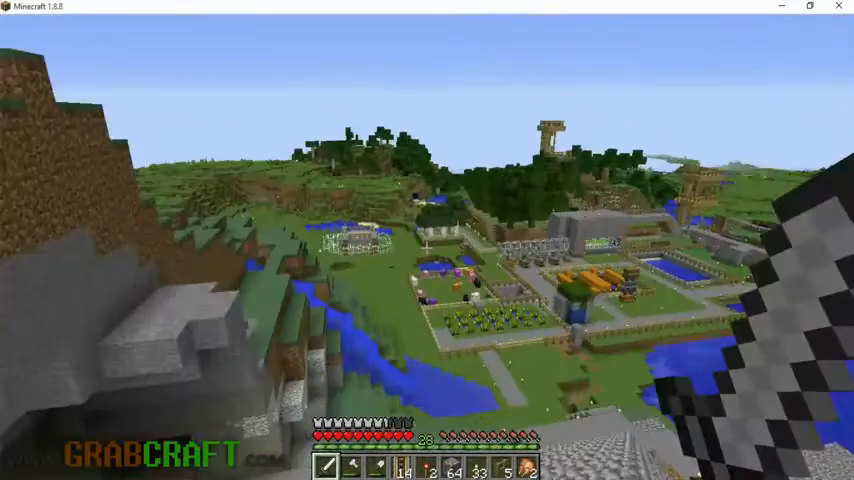
mouse_move(428, 240)
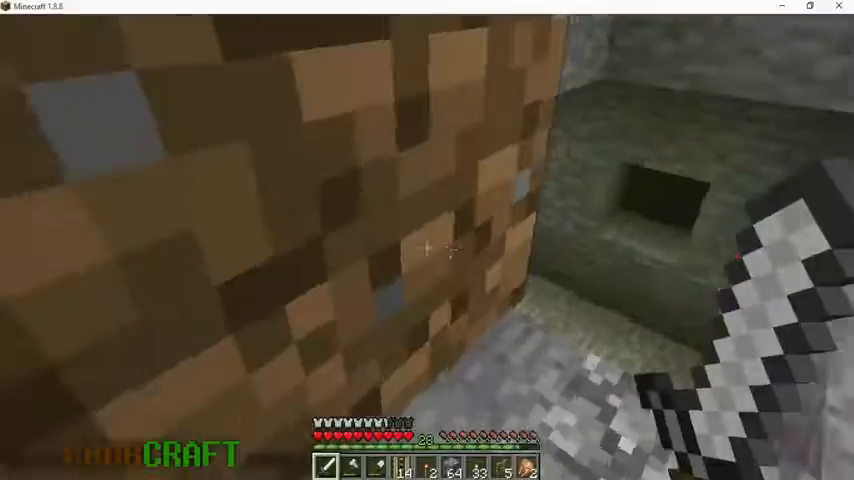
mouse_move(428, 246)
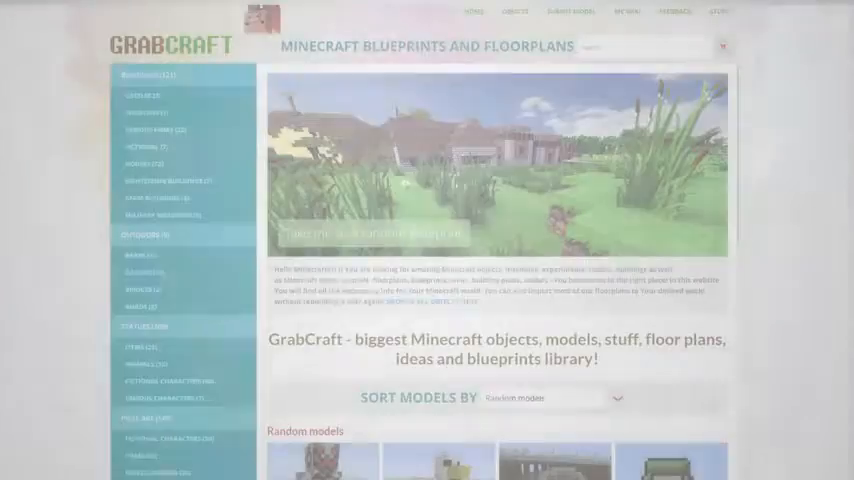
Browse the homepage blueprints and view one of the featured random models
scroll(down, 3)
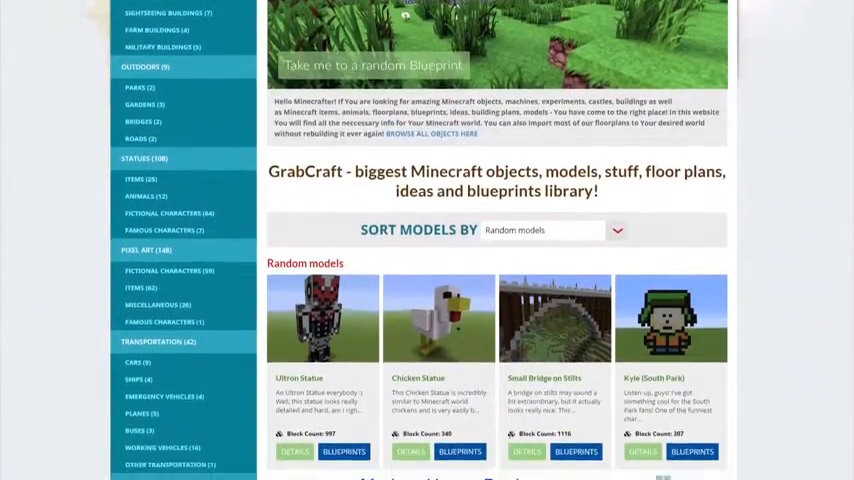
scroll(down, 3)
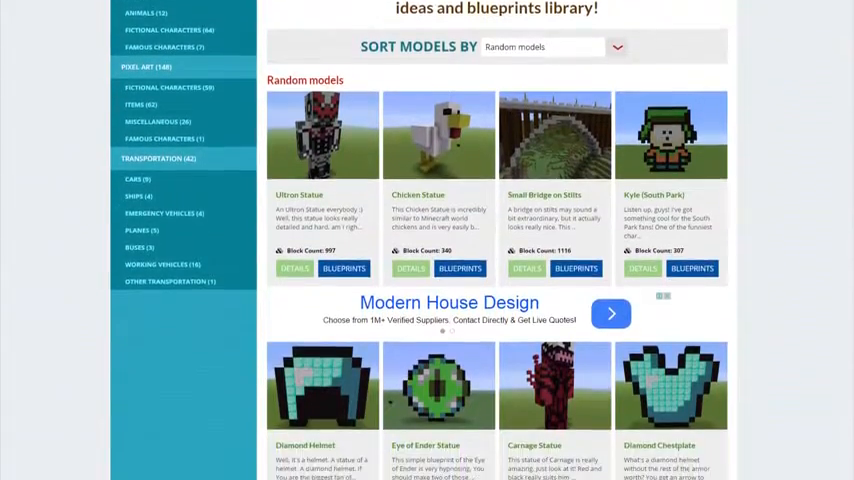
scroll(down, 3)
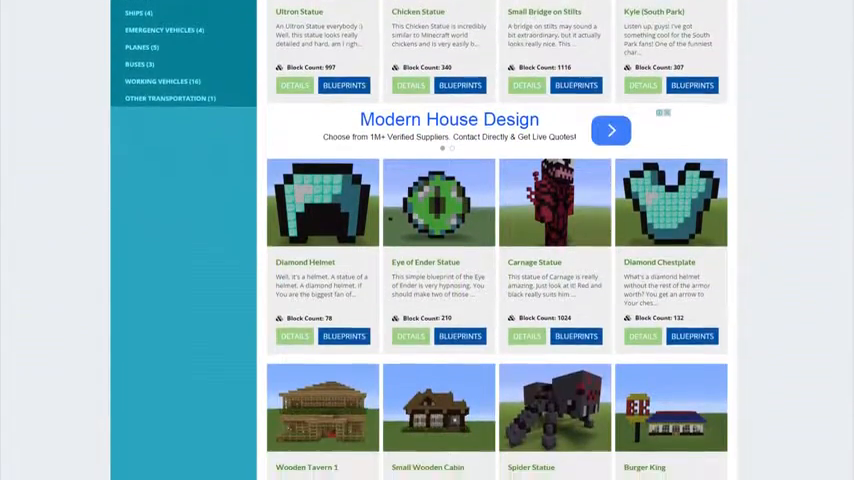
click(556, 408)
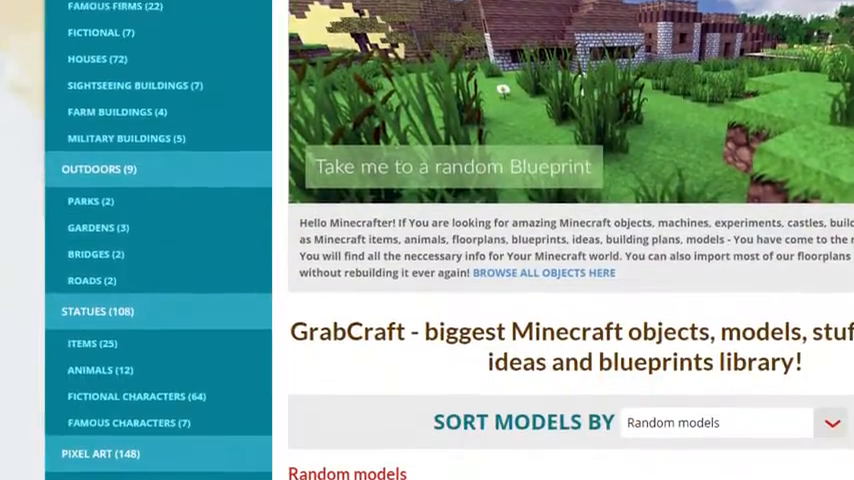
scroll(up, 3)
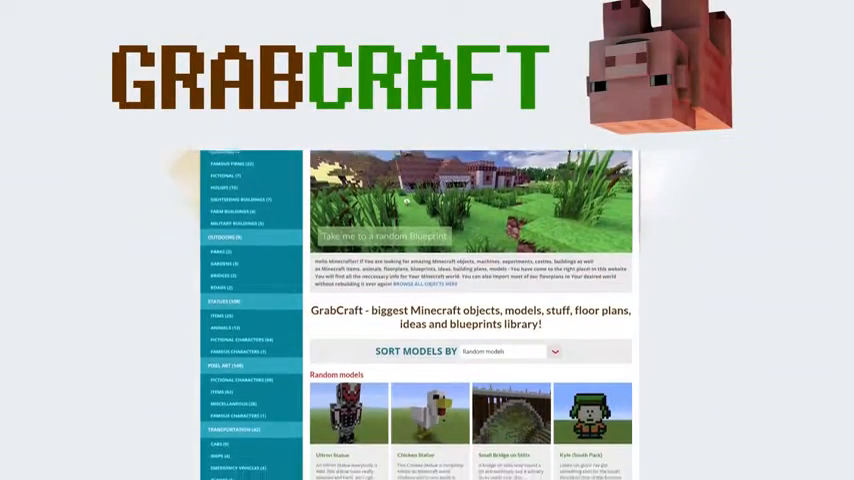
Scroll to the footer, return to the top and search for 'minio'
scroll(down, 3)
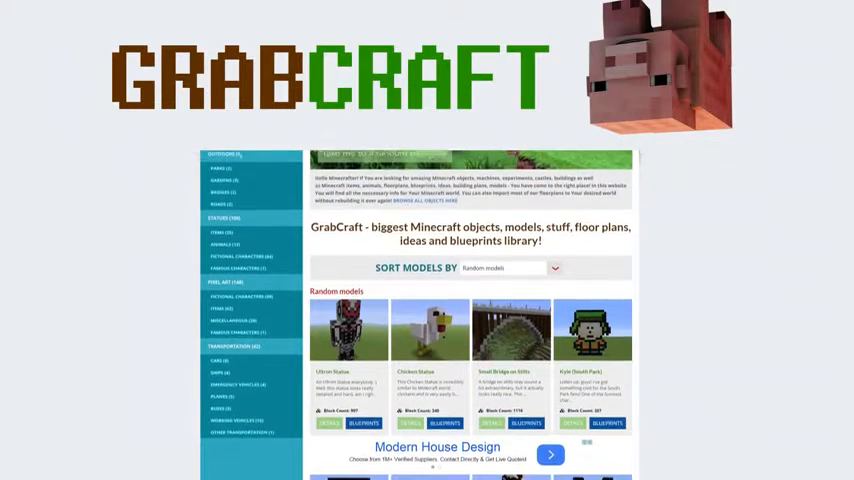
scroll(down, 3)
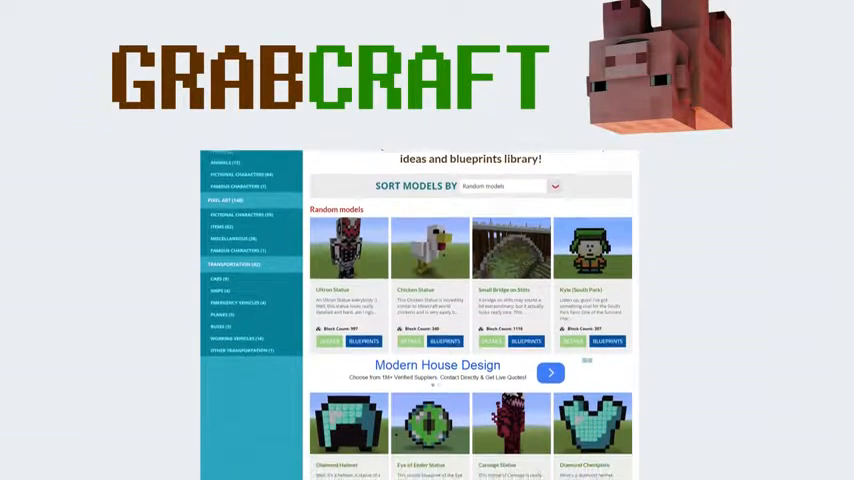
scroll(down, 3)
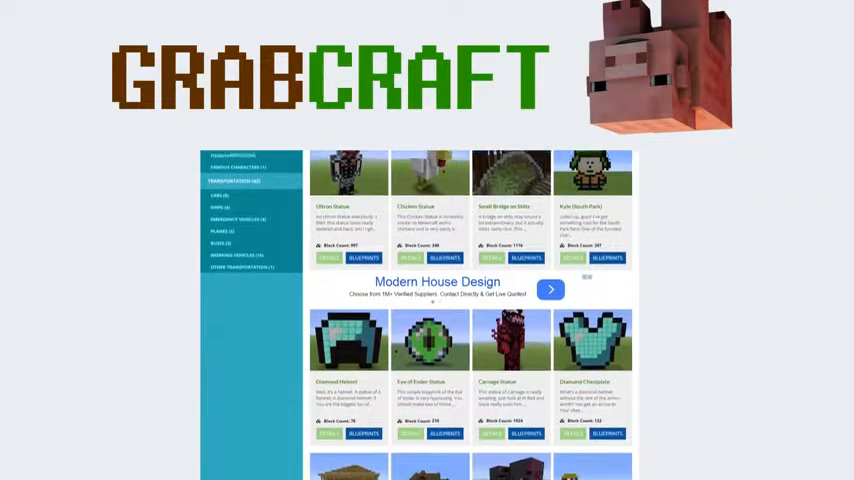
scroll(down, 3)
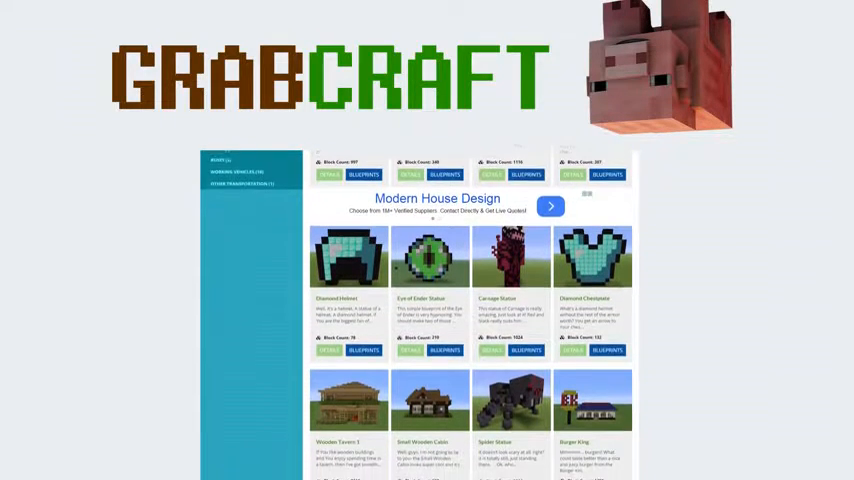
scroll(down, 3)
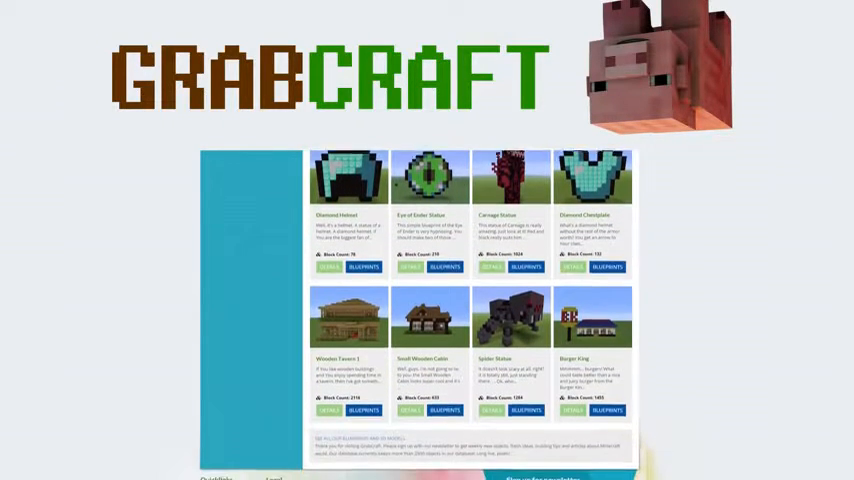
scroll(down, 3)
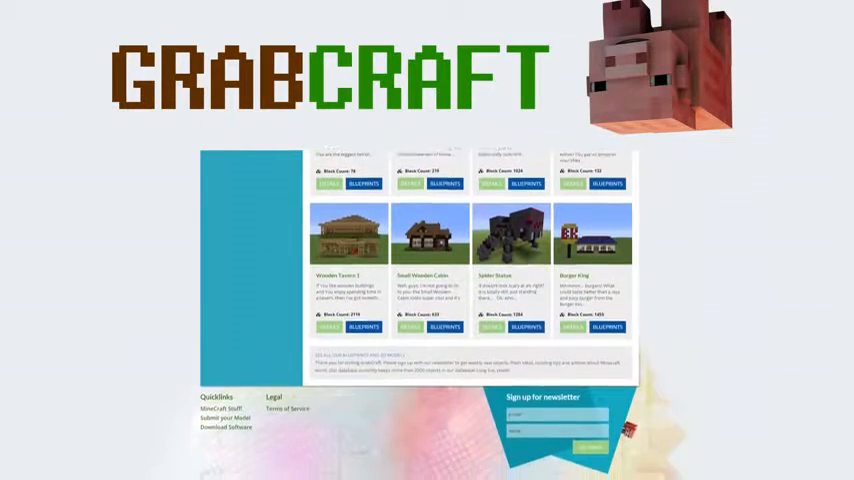
scroll(up, 3)
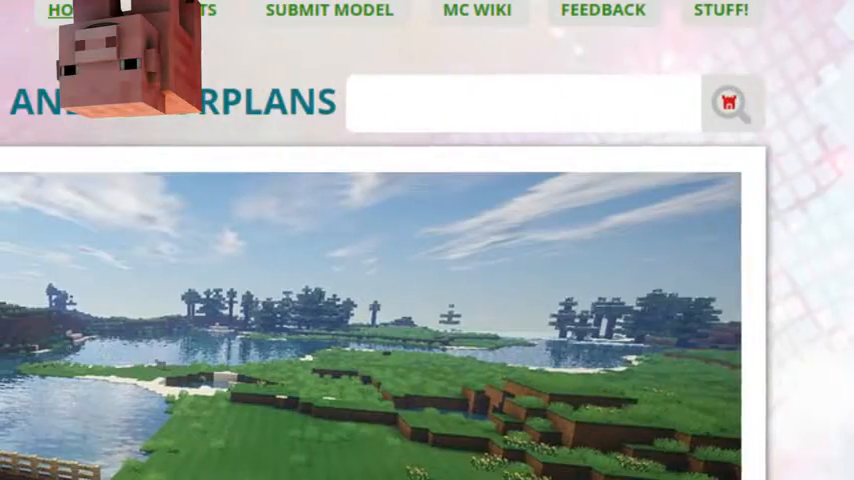
text(minio)
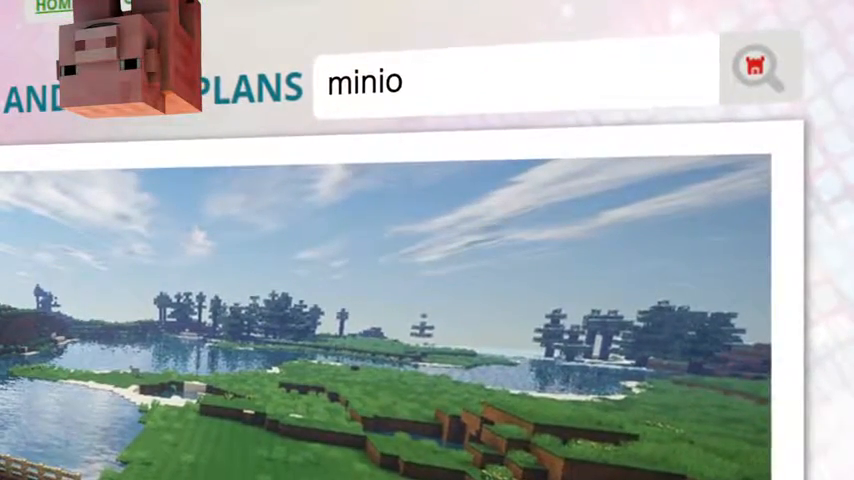